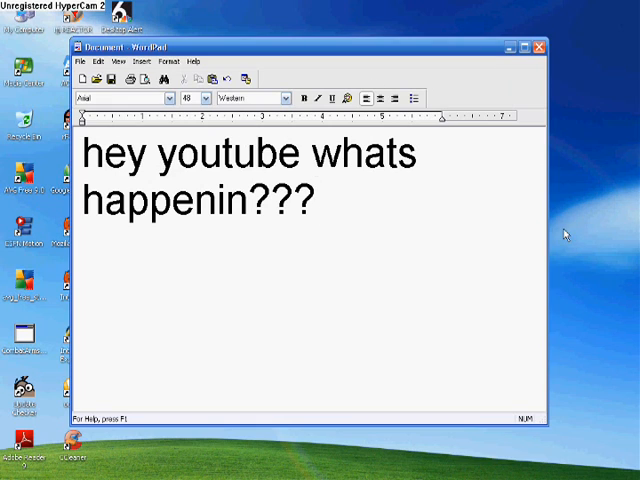
Clear the WordPad greeting and type the caption 'well to start off the turtorial open'.
key(ctrl+a)
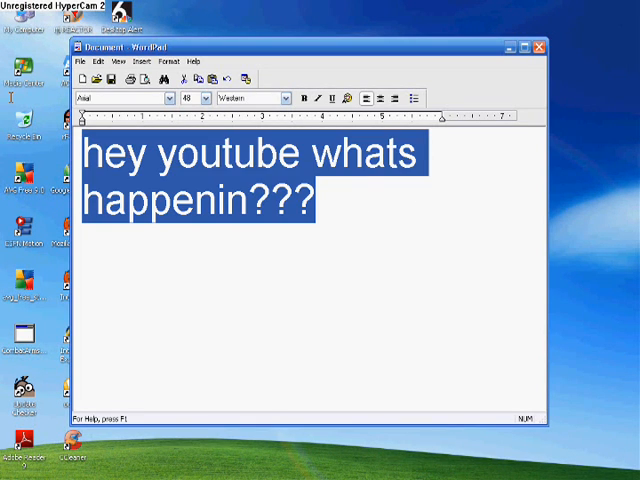
key(Delete)
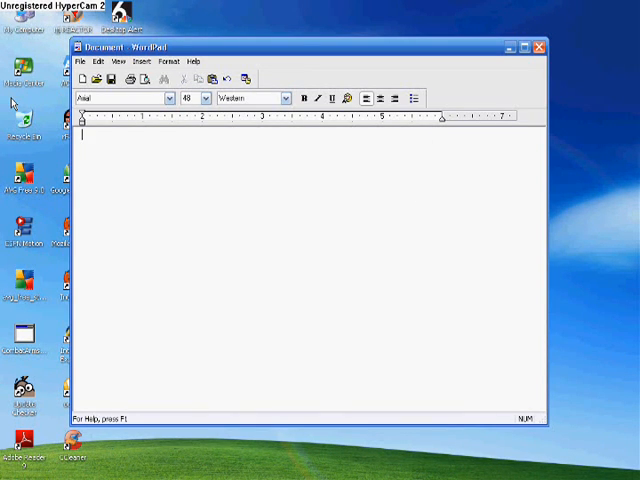
text(well to start off the turtorial open)
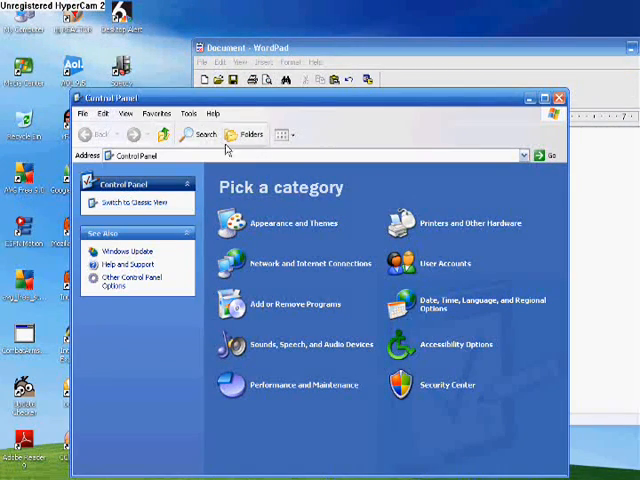
Caption 'make sure its on category view' in WordPad and restore Control Panel's category view.
click(127, 202)
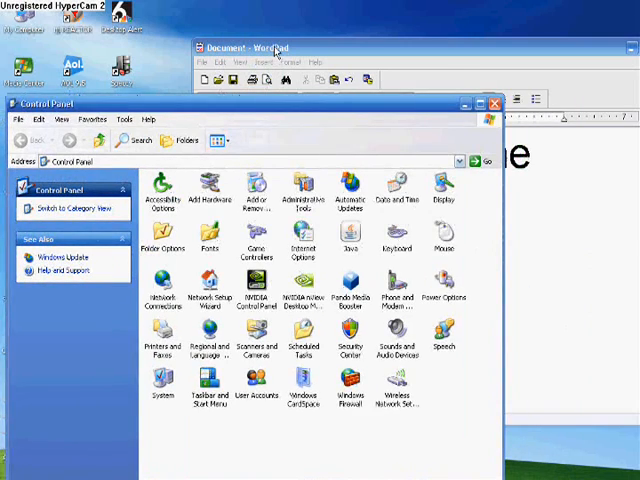
click(245, 47)
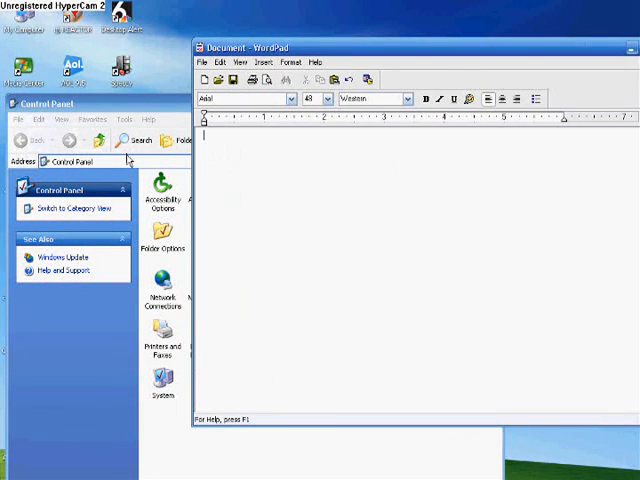
text(make sure its on)
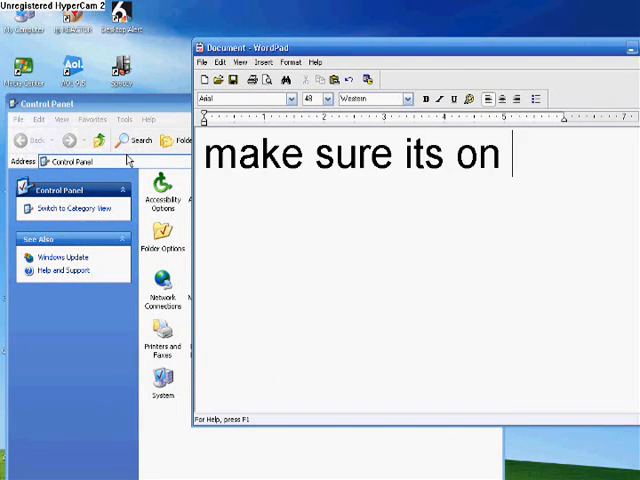
text(category view no)
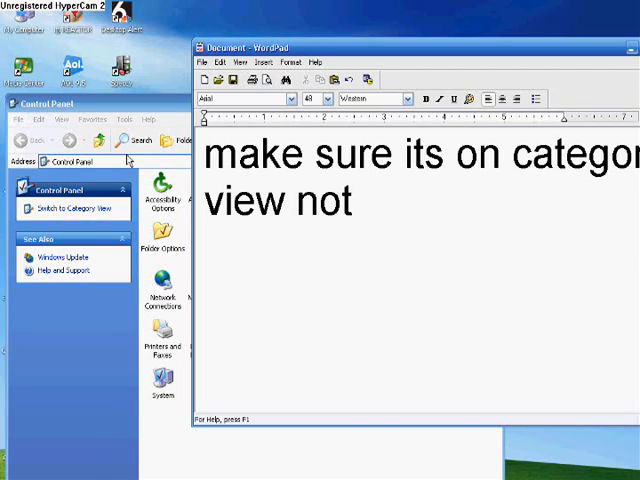
text(this view that im on)
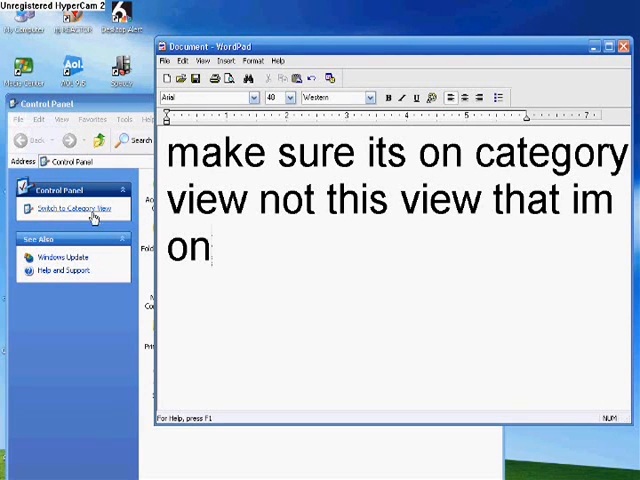
click(78, 209)
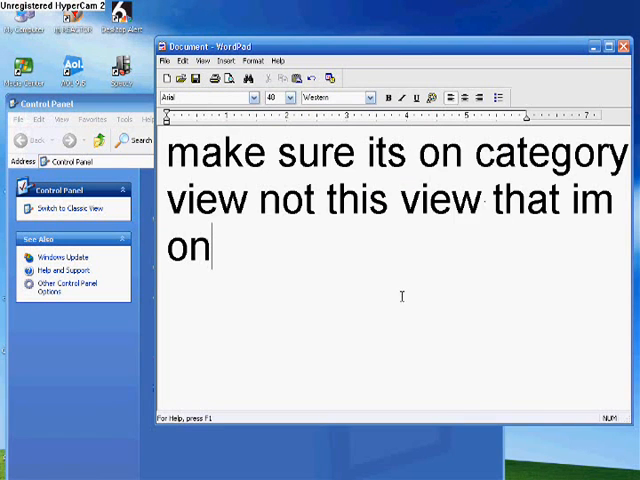
text(2010)
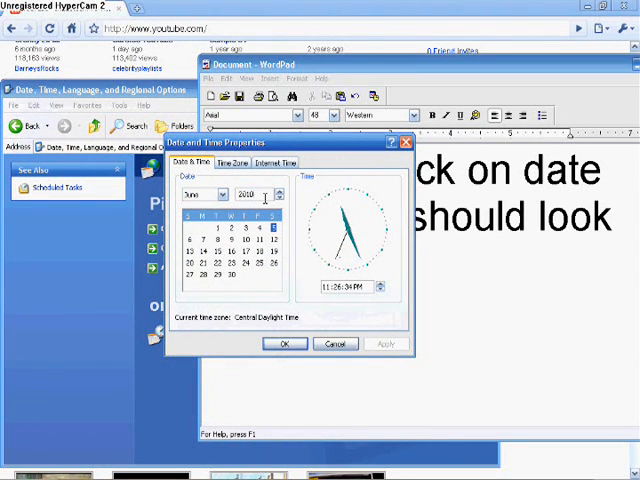
Type the WordPad caption 'you can change what' while Date and Time Properties shows June 2010.
text(you)
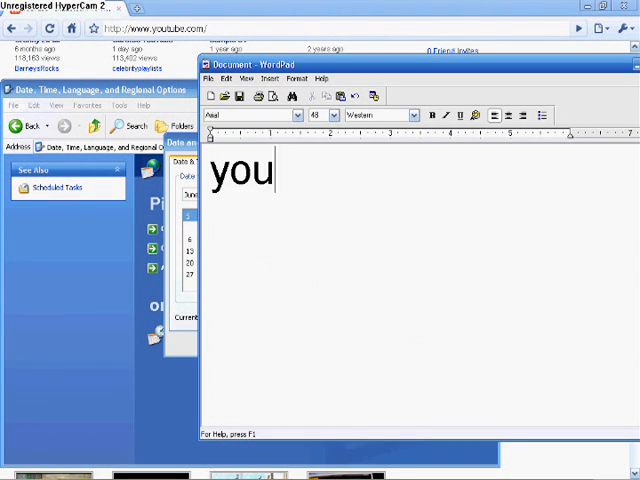
text(can change what)
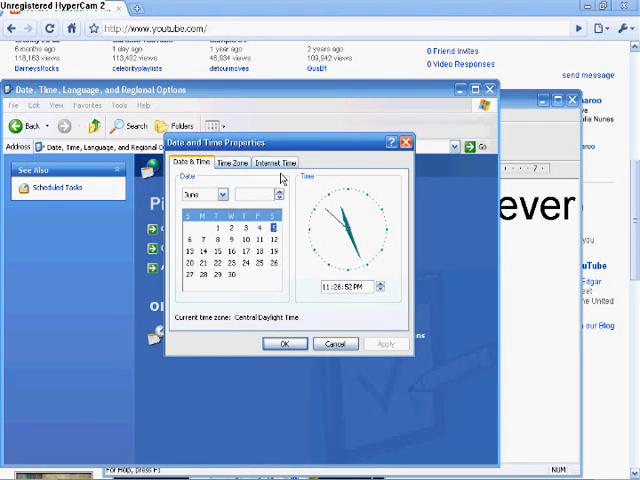
Set the date to April 5, 2099, confirm with OK, and dismiss the error popup.
click(222, 194)
text(2099)
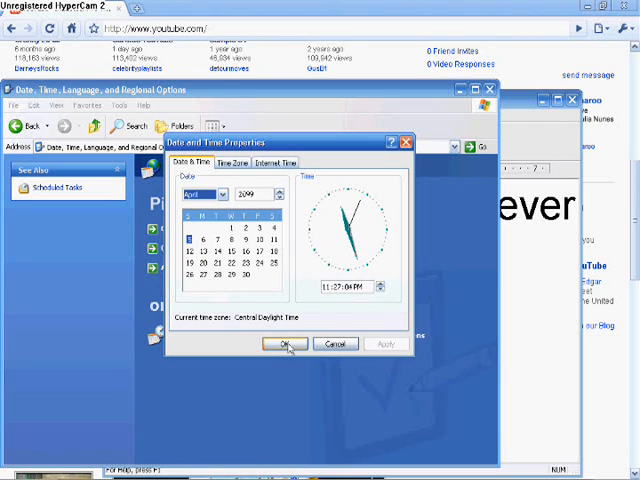
click(286, 344)
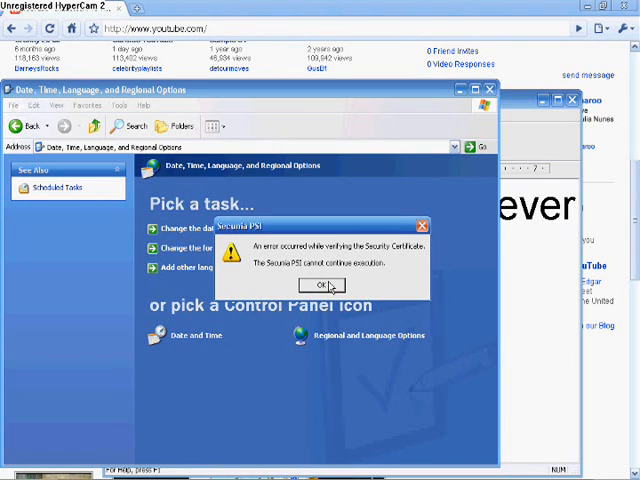
click(322, 285)
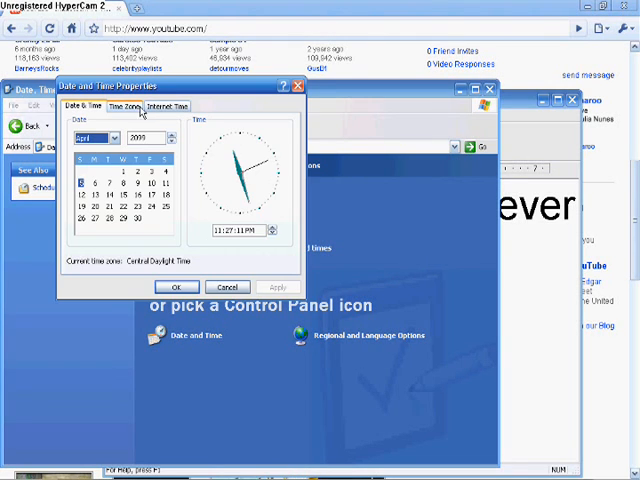
click(227, 287)
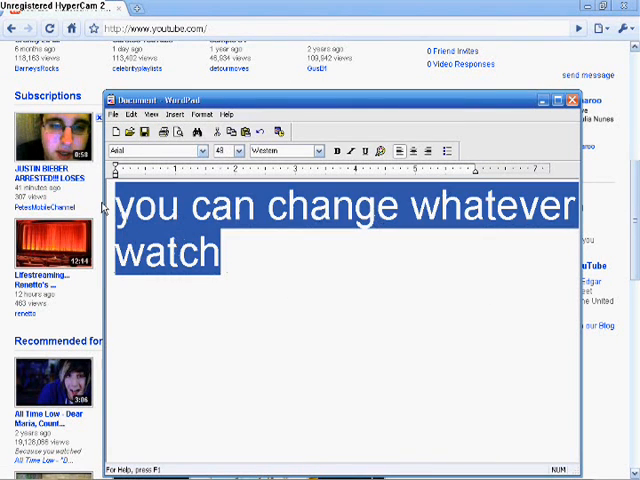
Type the captions '=( my antiviruse', 'but thats what you do', and 'wait!!!!'.
text(=( m)
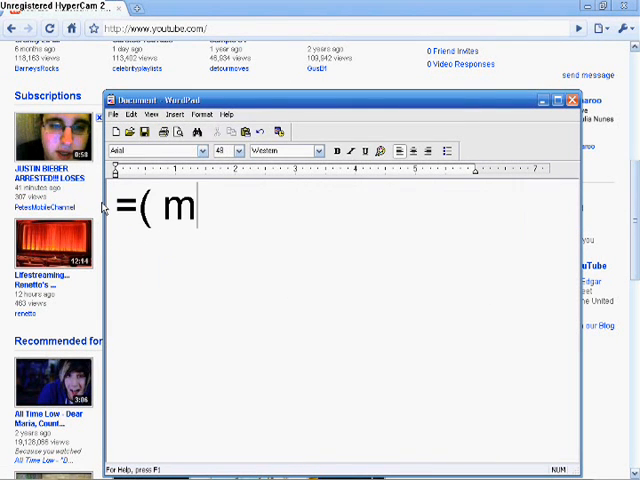
text(y antiviruse)
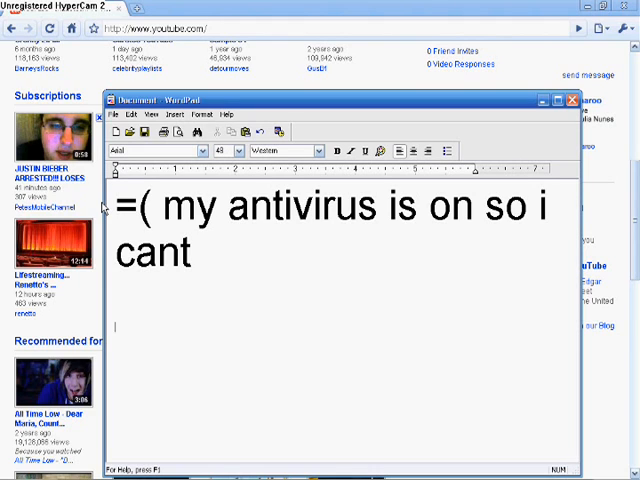
text(but)
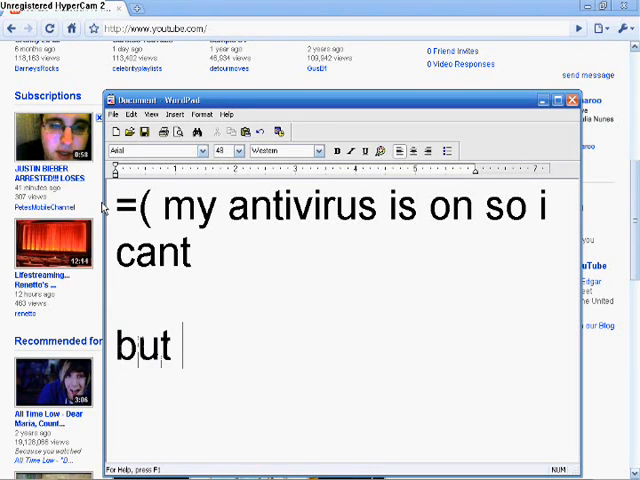
text(thats what you)
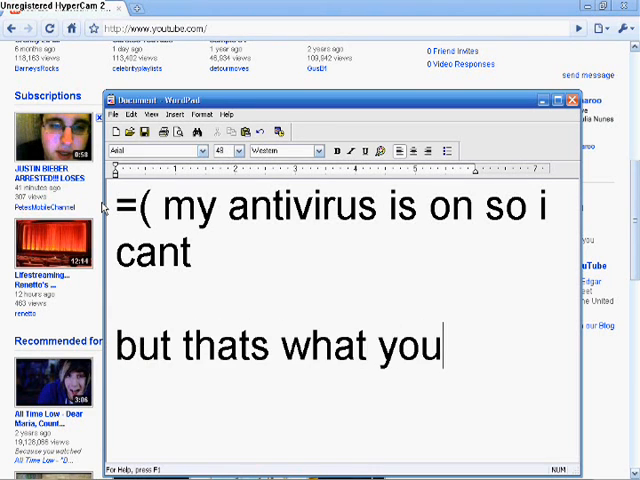
text(do)
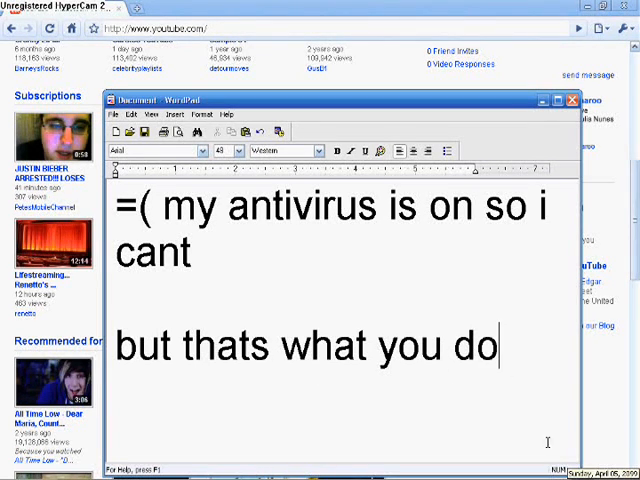
text(wait!!)
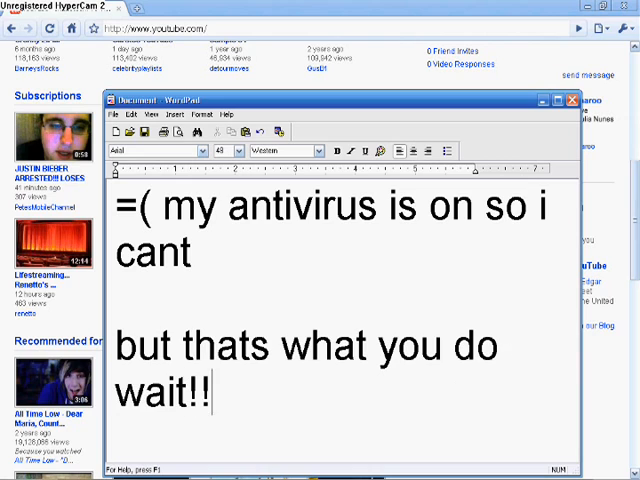
text(!!)
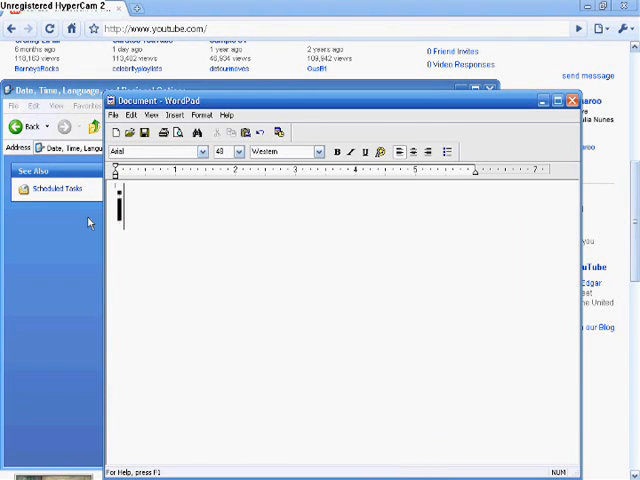
Type the caption 'its a good prank so use it =)' and select all text.
text(its a good prank)
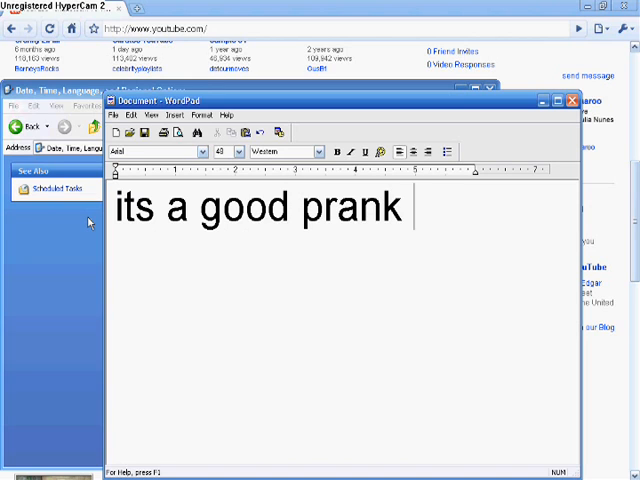
text(so use it)
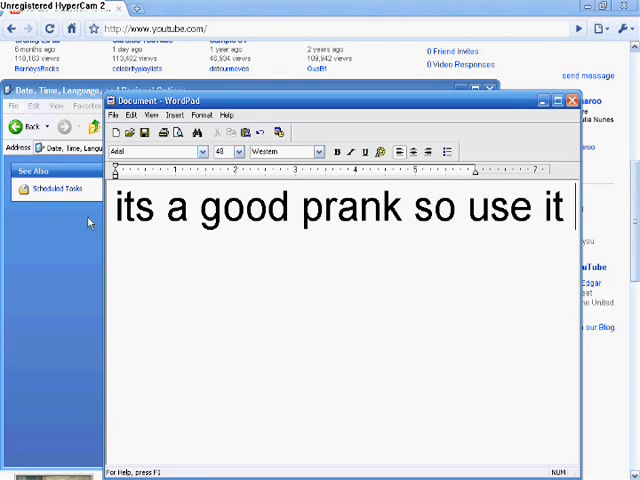
text(=))
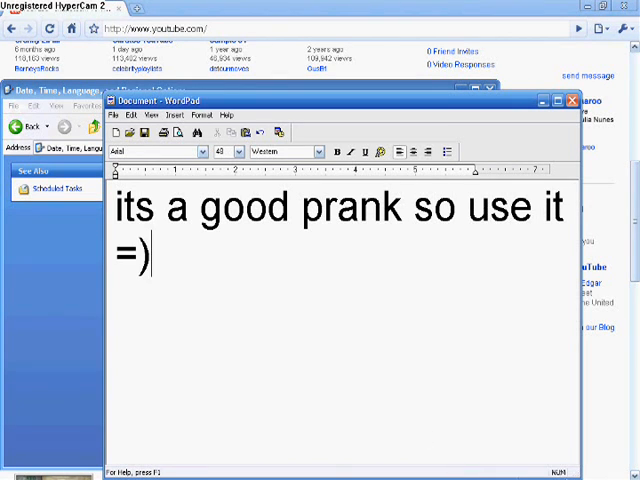
key(ctrl+a)
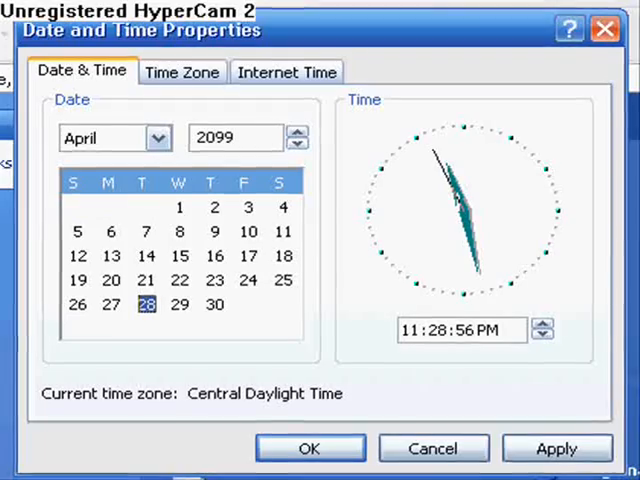
Check the Internet Time tab, then pick day 14 on the April 2099 calendar.
click(182, 69)
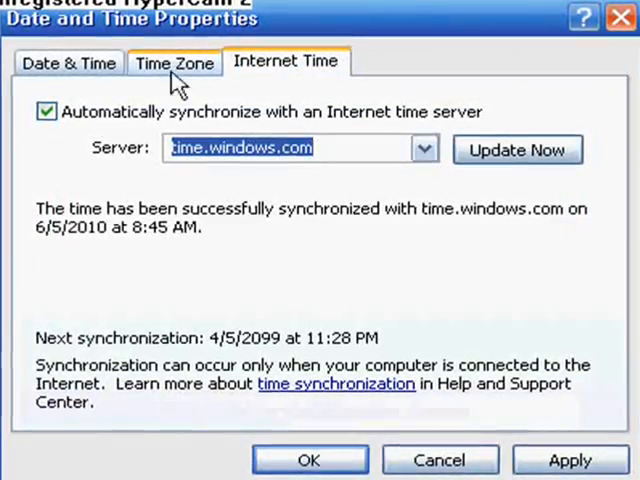
click(64, 61)
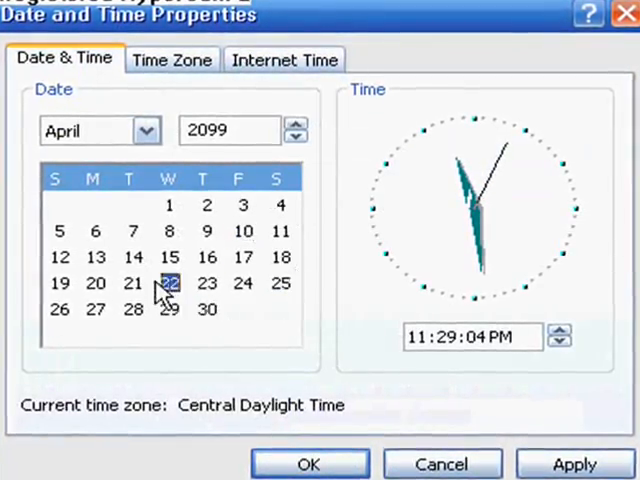
click(130, 257)
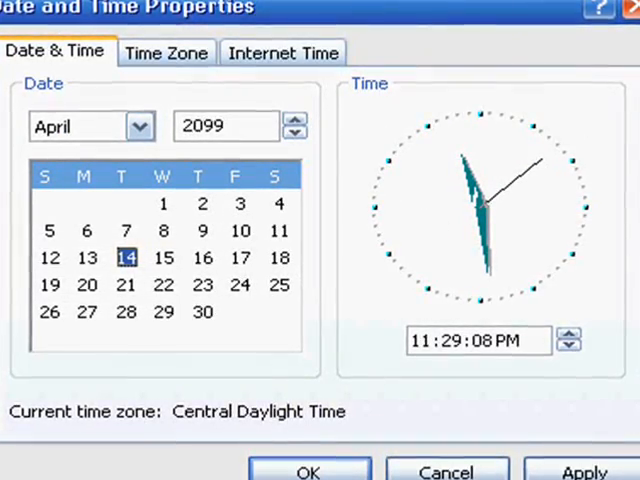
click(83, 313)
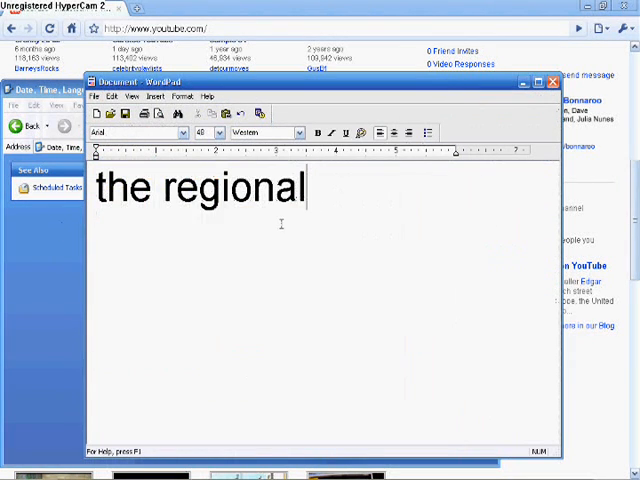
Type 'theres' as the start of the new WordPad caption.
text(theres)
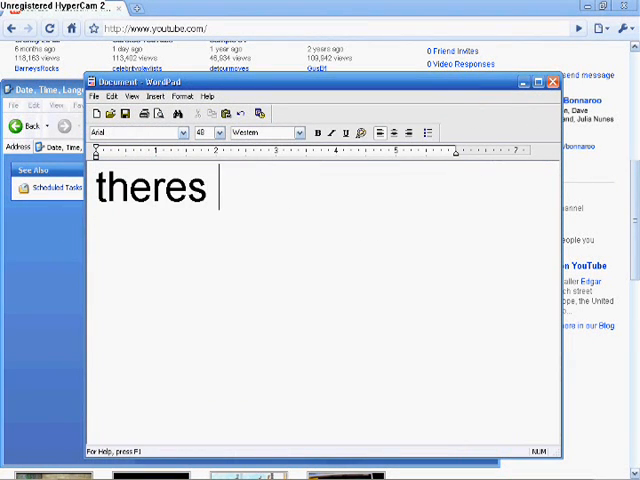